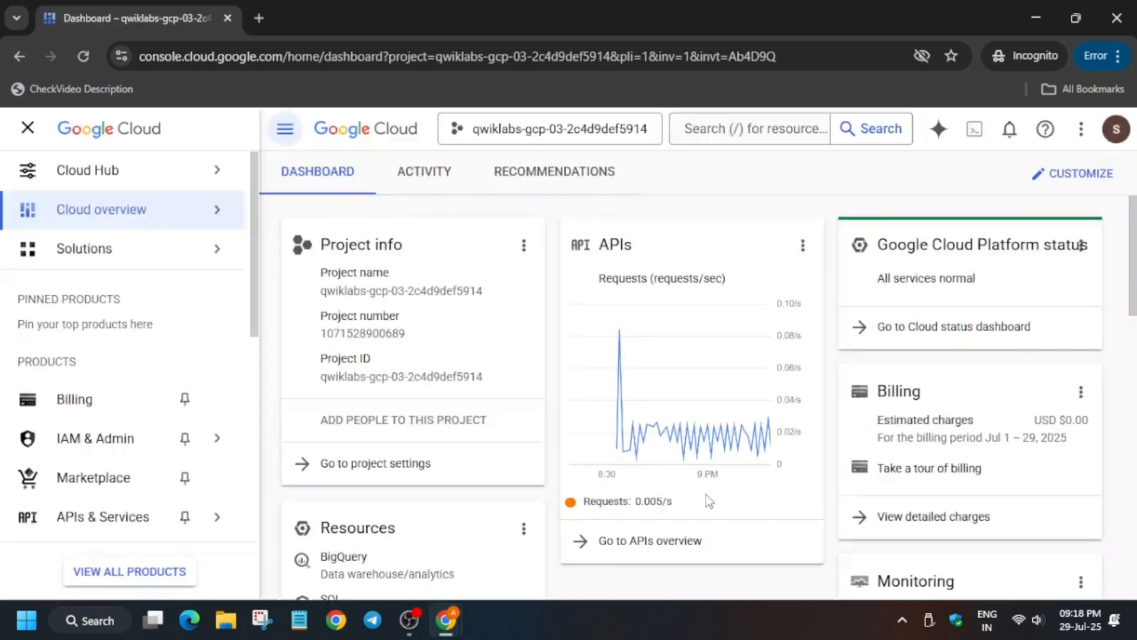
mouse_move(974, 129)
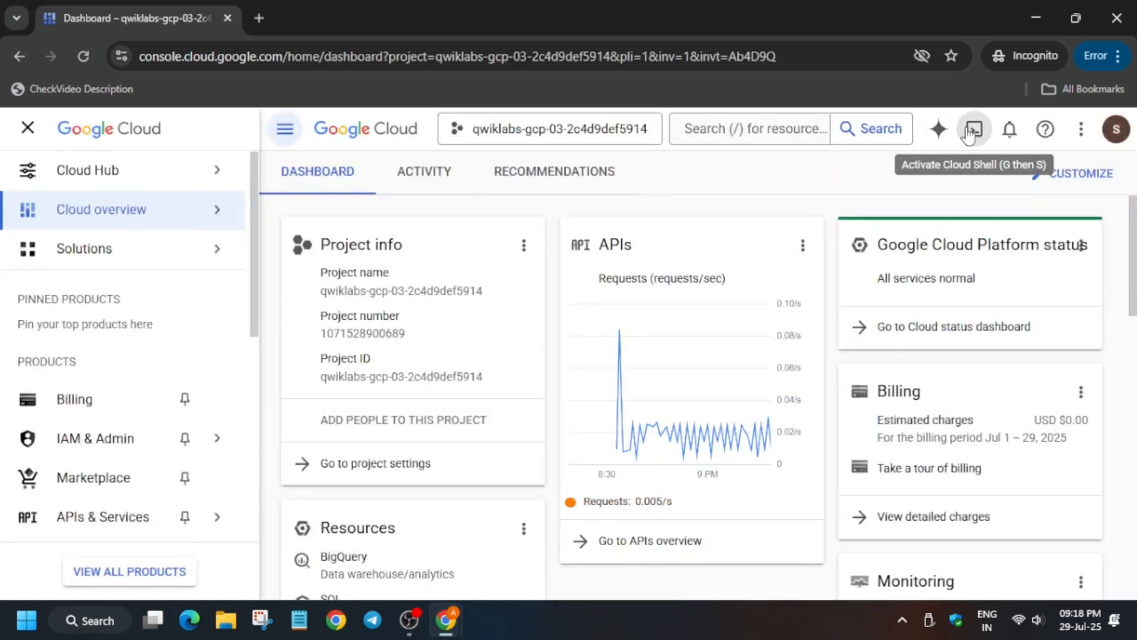
Activate Cloud Shell, dismiss its introduction, and authorize it to use credentials
left_click(970, 128)
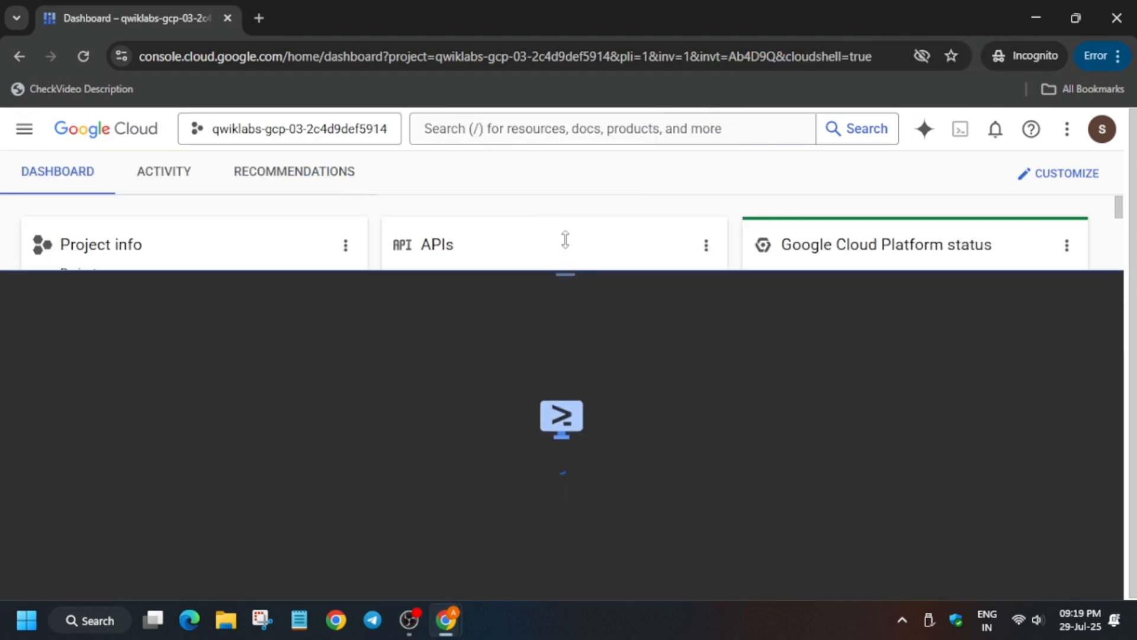
left_click(960, 128)
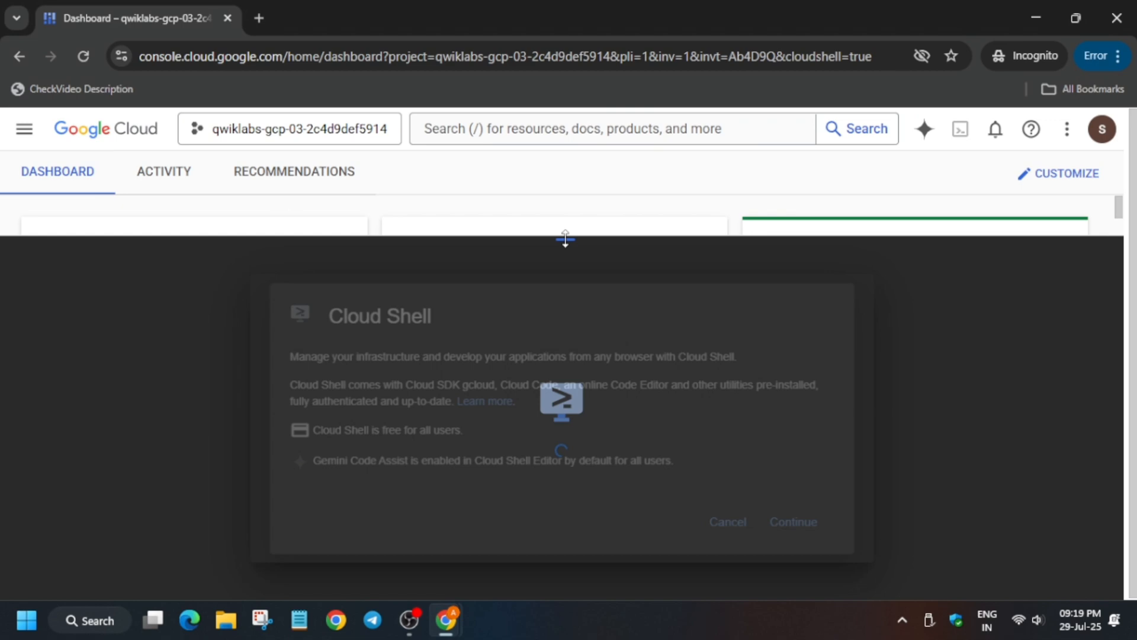
left_click(792, 521)
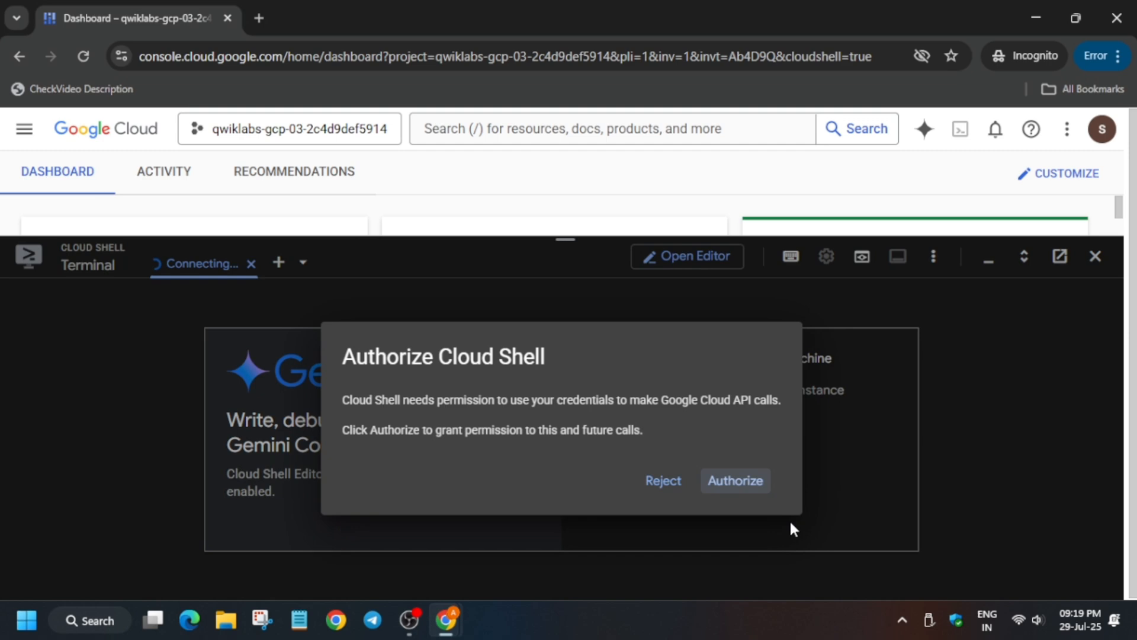
left_click(734, 480)
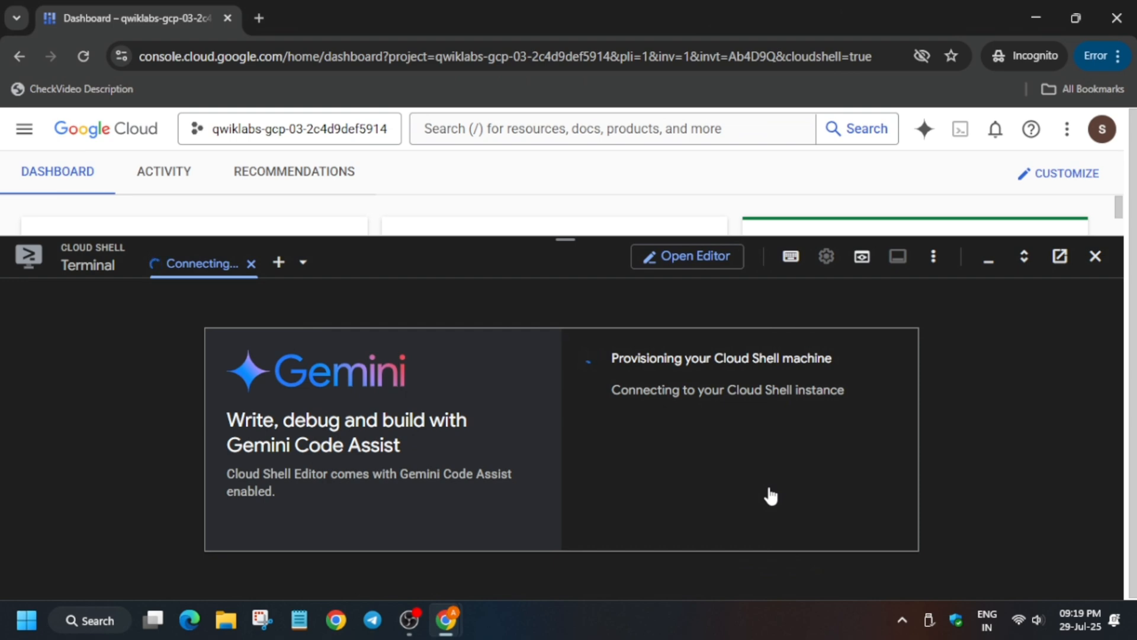
Copy the lab's default-region command and run it in Cloud Shell for us-west1
left_click(825, 256)
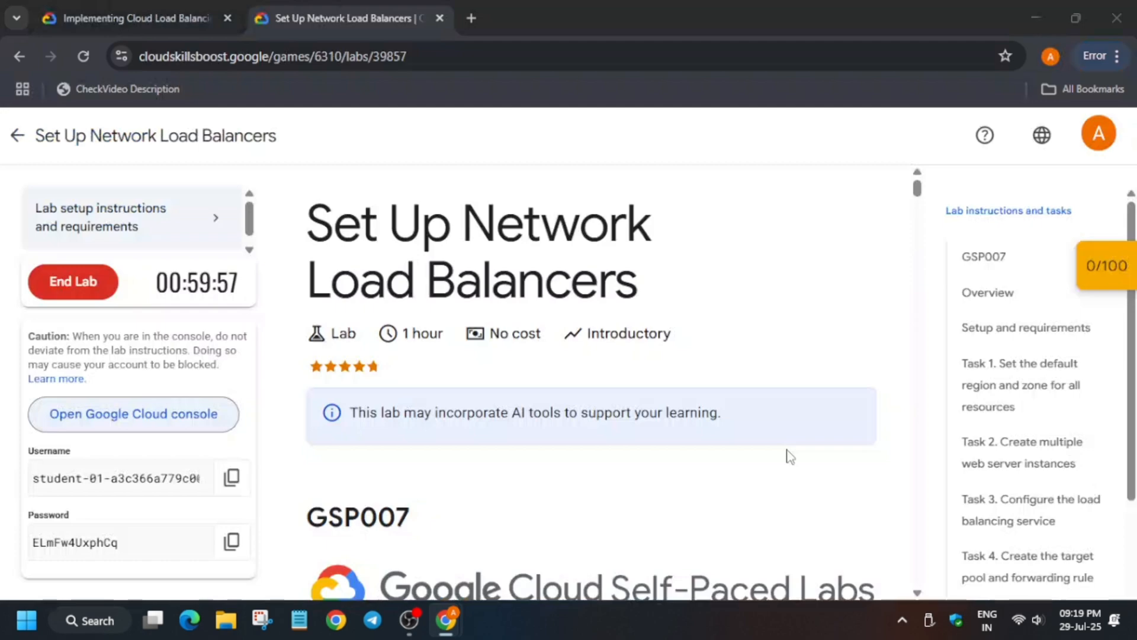
scroll("down", 3)
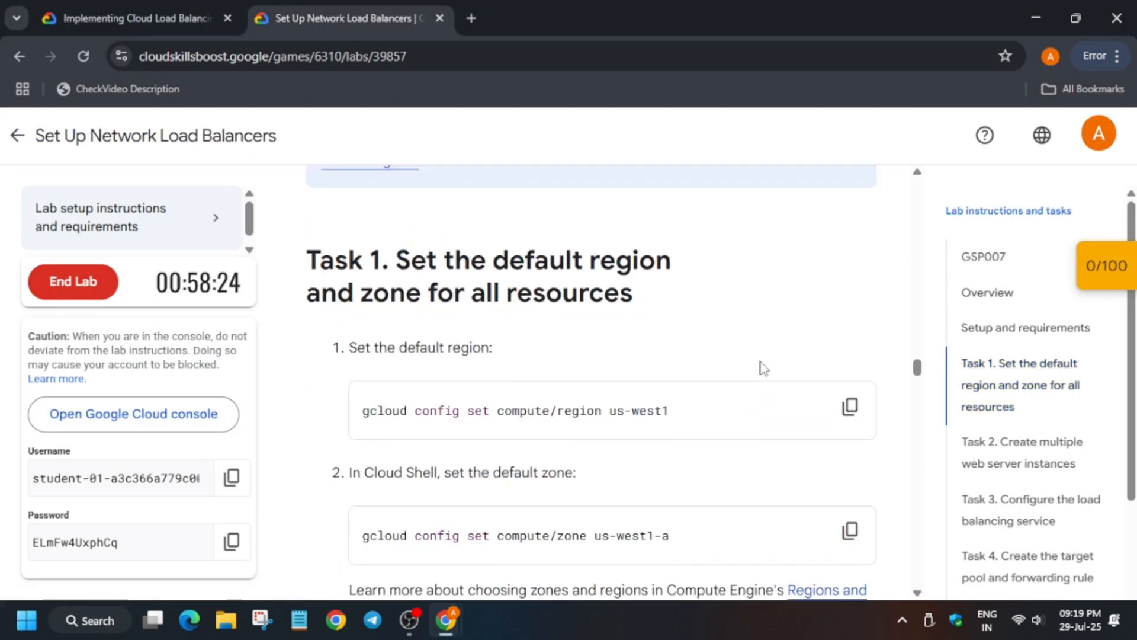
left_click(849, 407)
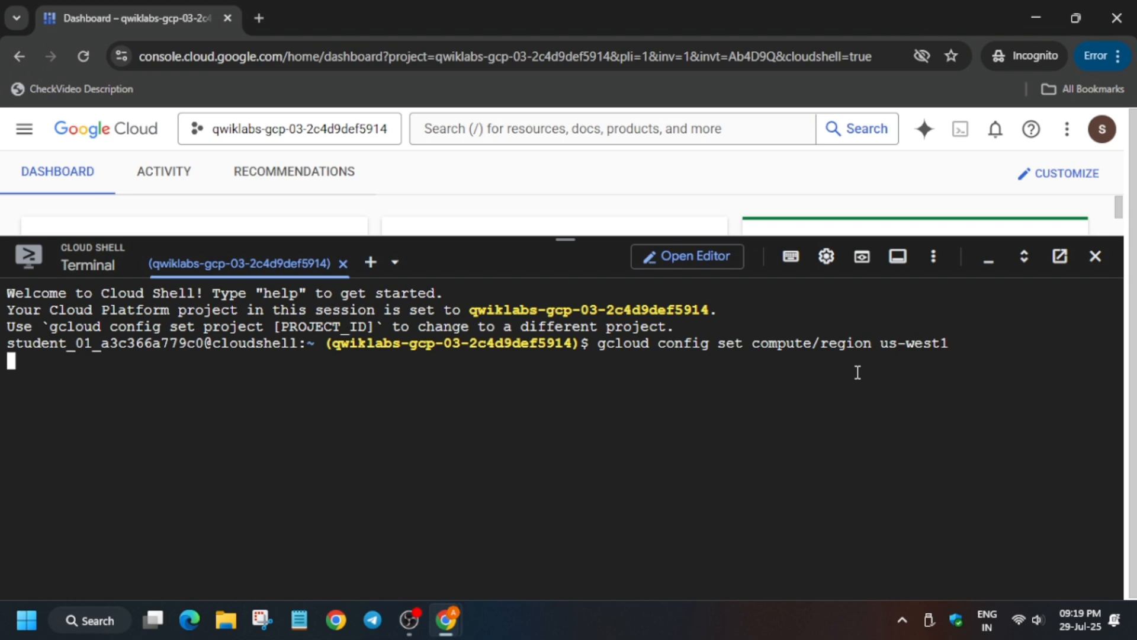
key("Enter")
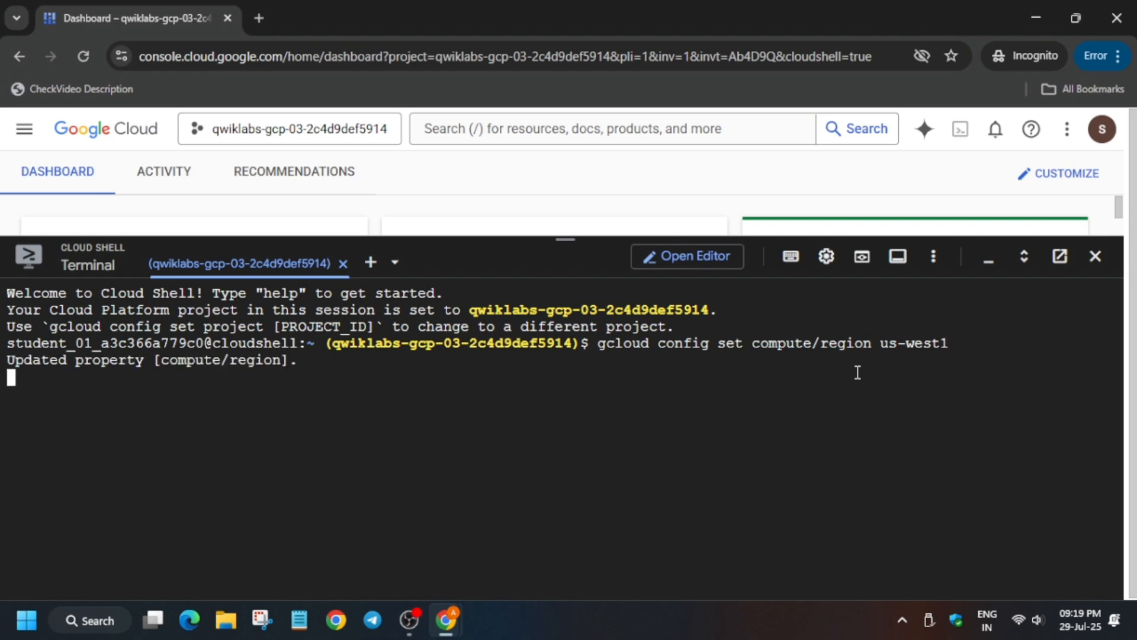
left_click(341, 19)
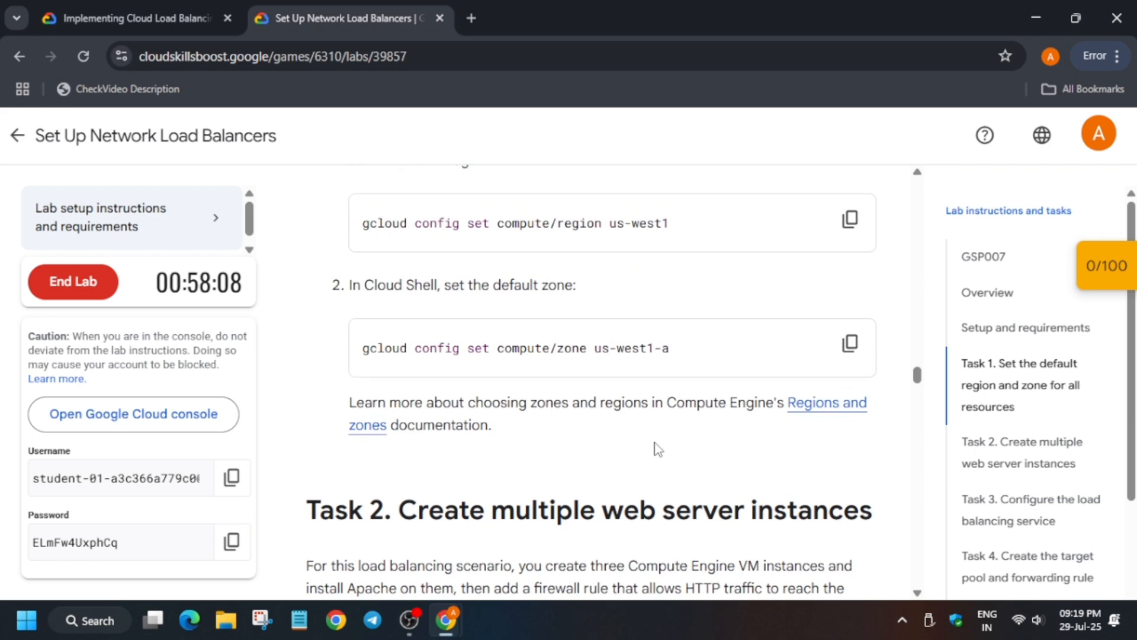
Run the lab commands setting zone us-west1-a, creating www1–www3, and allowing tcp:80
scroll("down", 3)
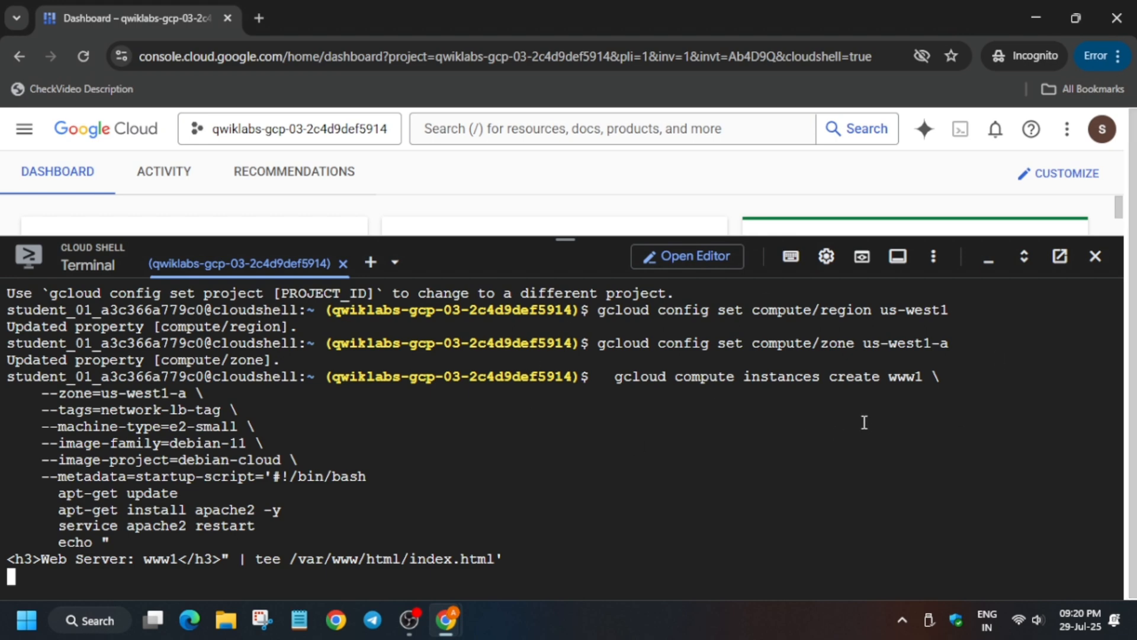
mouse_move(842, 421)
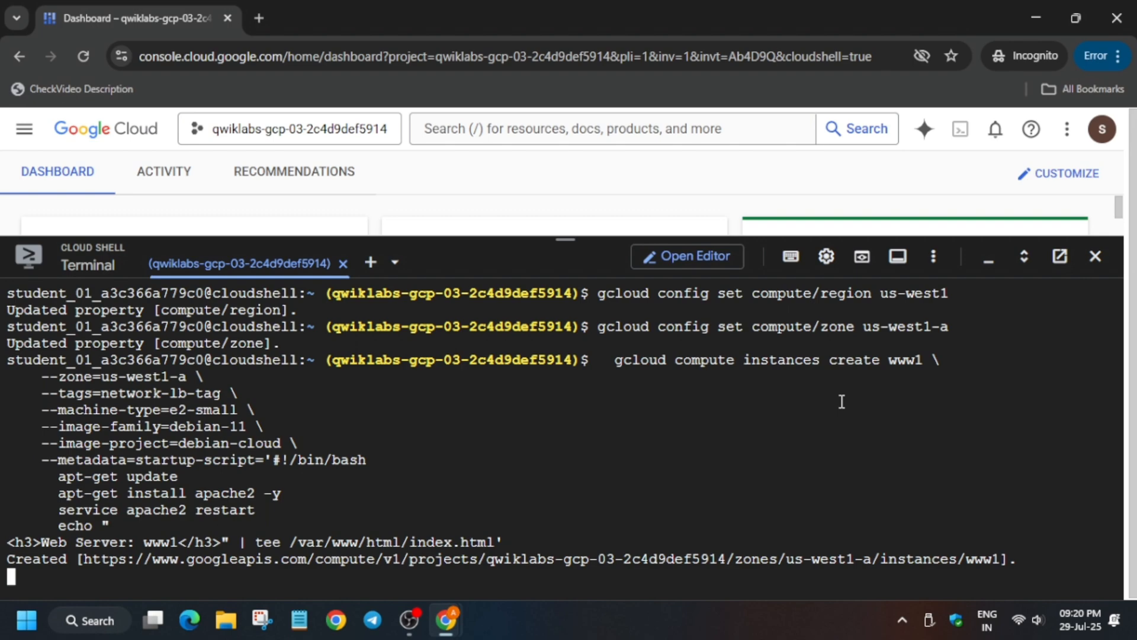
left_click(341, 18)
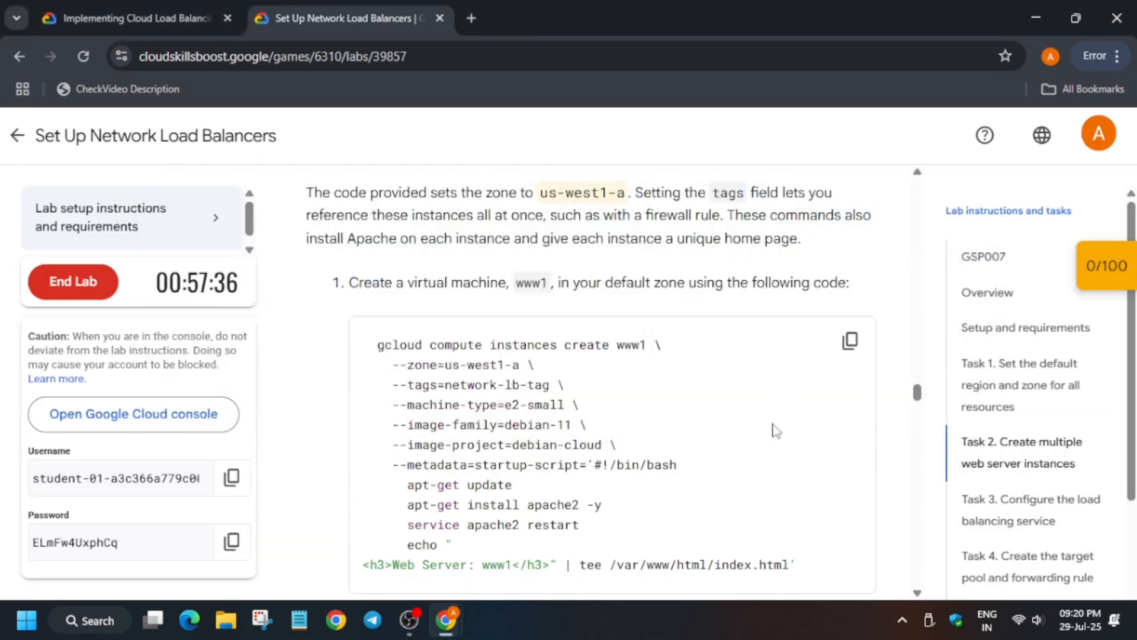
key("alt+tab")
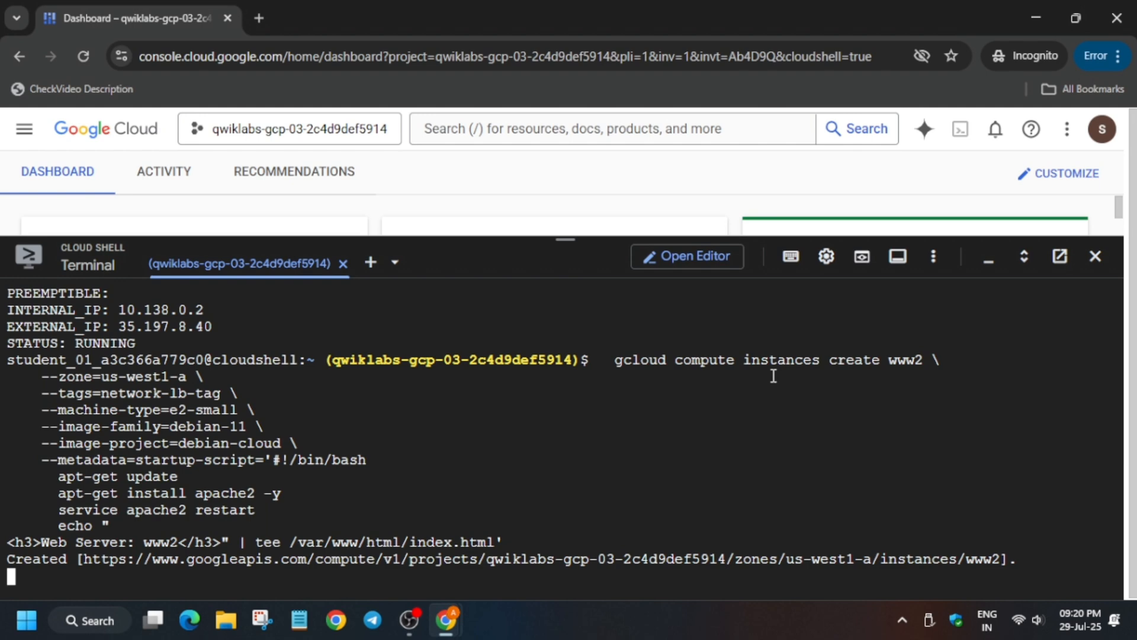
left_click(342, 17)
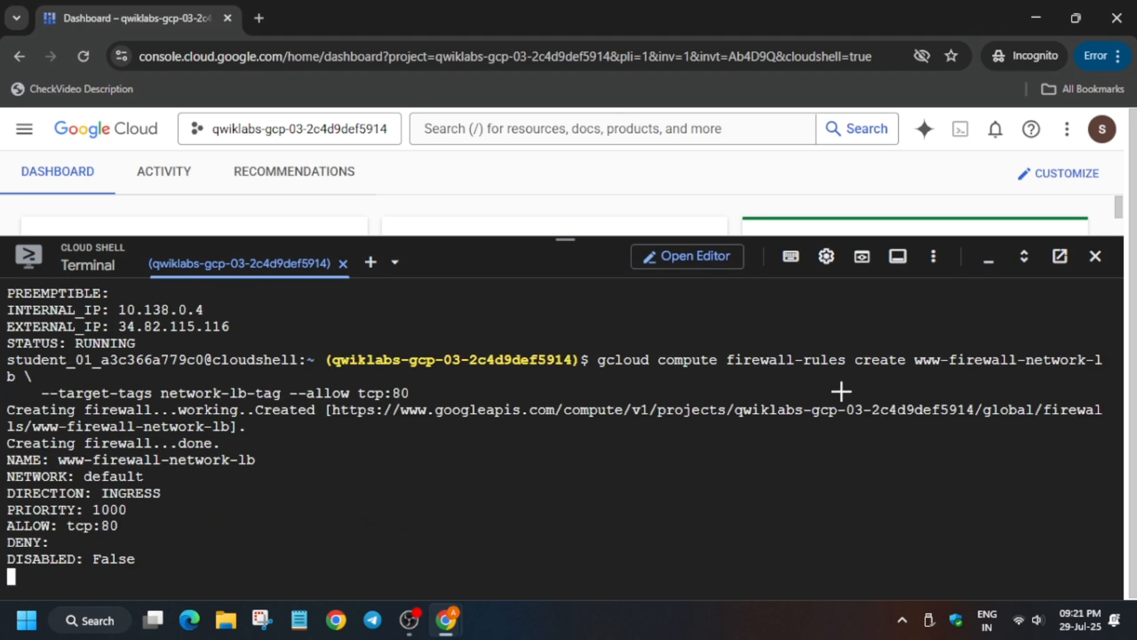
Check progress on the Create multiple web server instances checkpoint in the lab
left_click(349, 19)
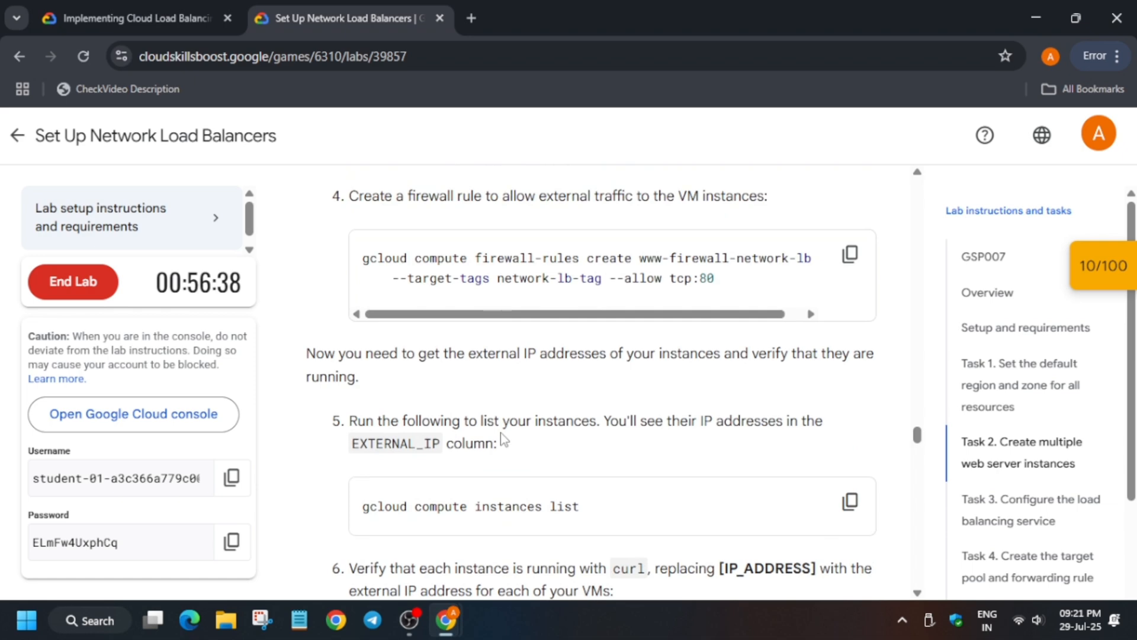
scroll("down", 3)
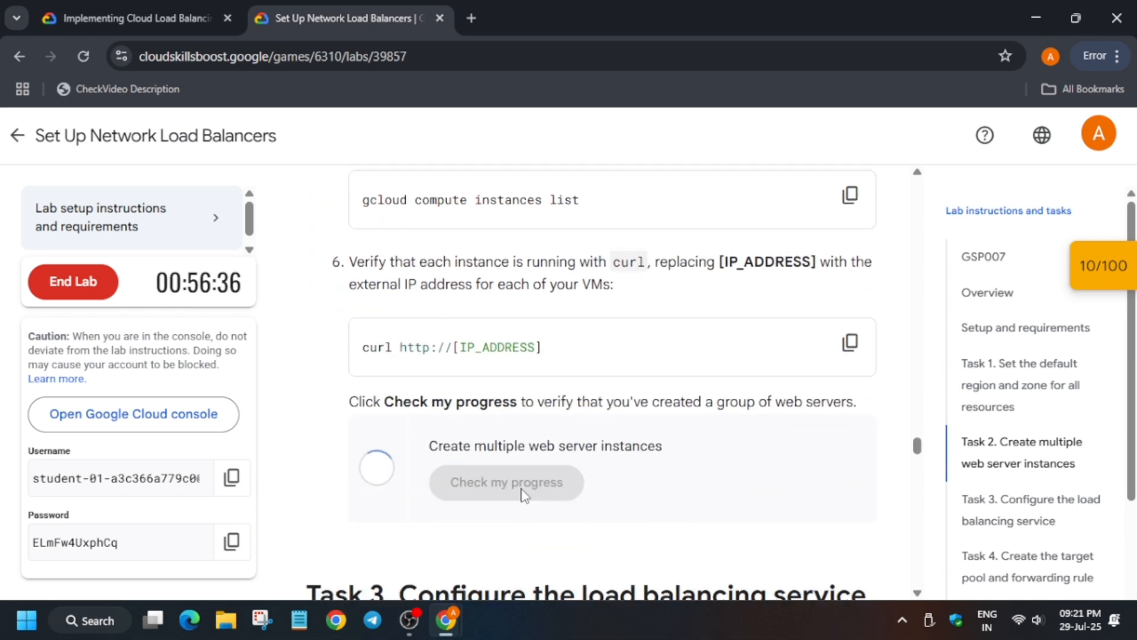
left_click(505, 481)
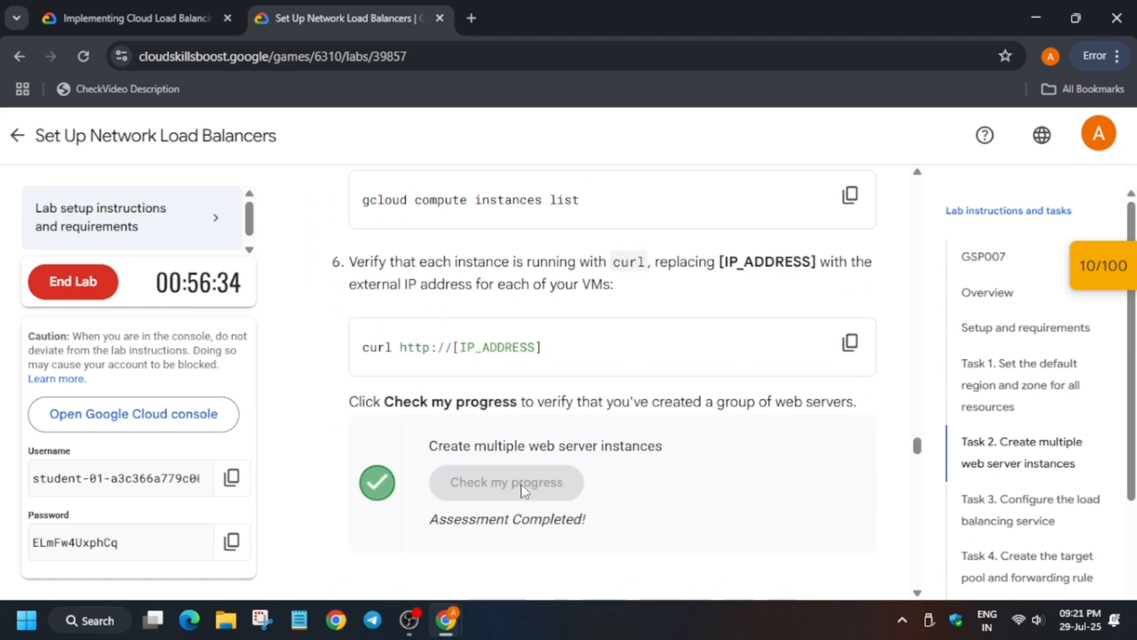
scroll("down", 3)
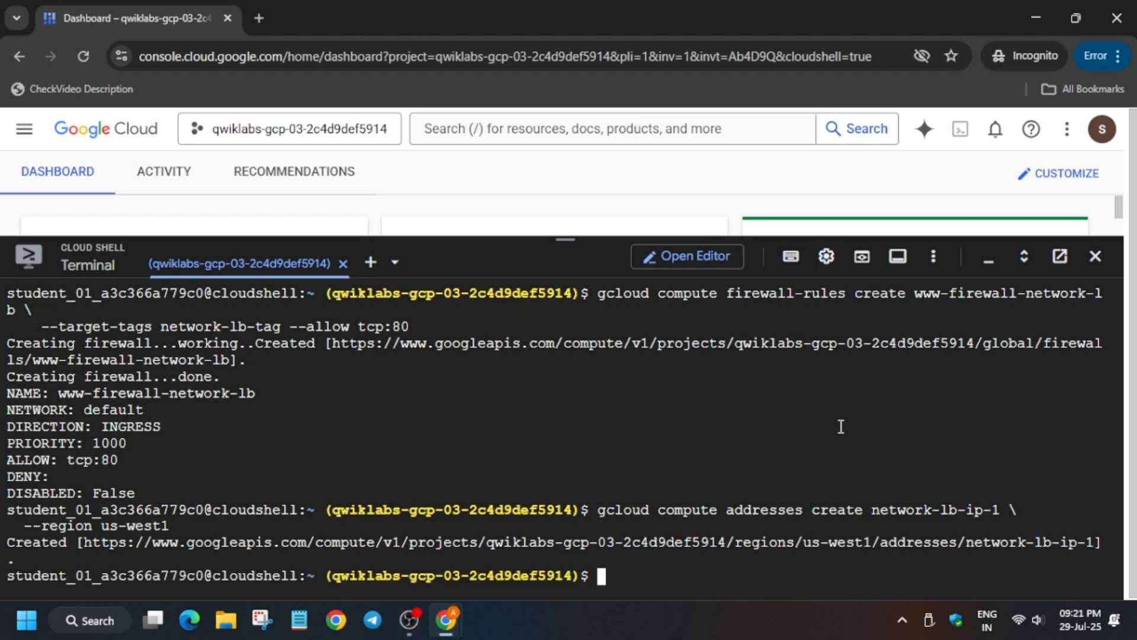
Create the basic-check HTTP health check and return to the lab instructions
left_click(342, 17)
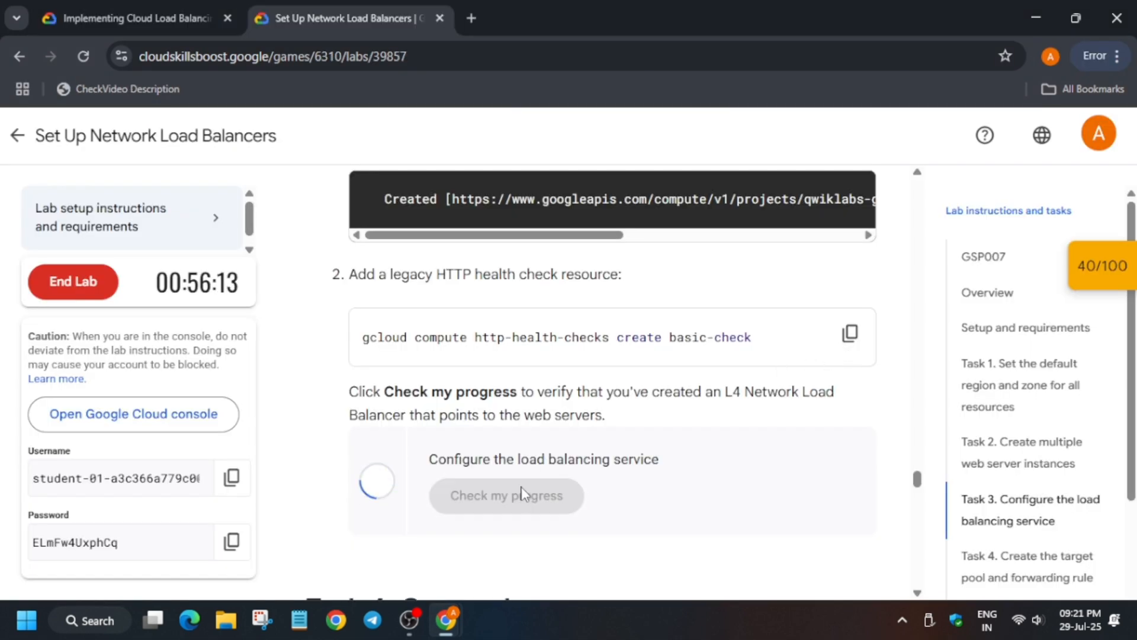
Verify the Configure the load balancing service checkpoint, then scroll down to Task 4
left_click(507, 495)
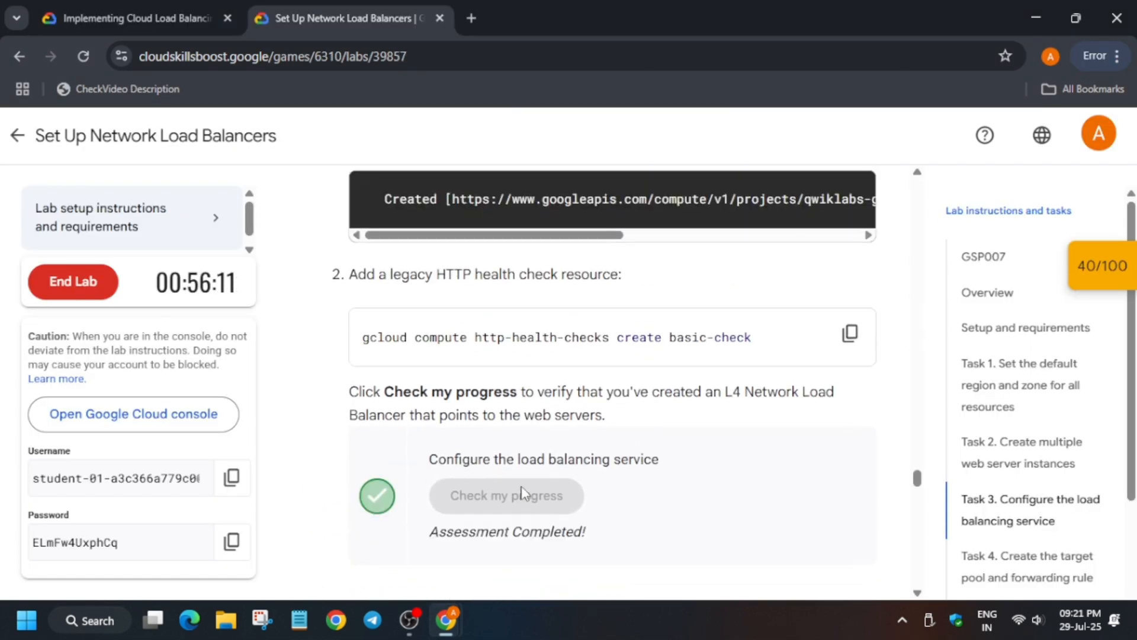
scroll("down", 3)
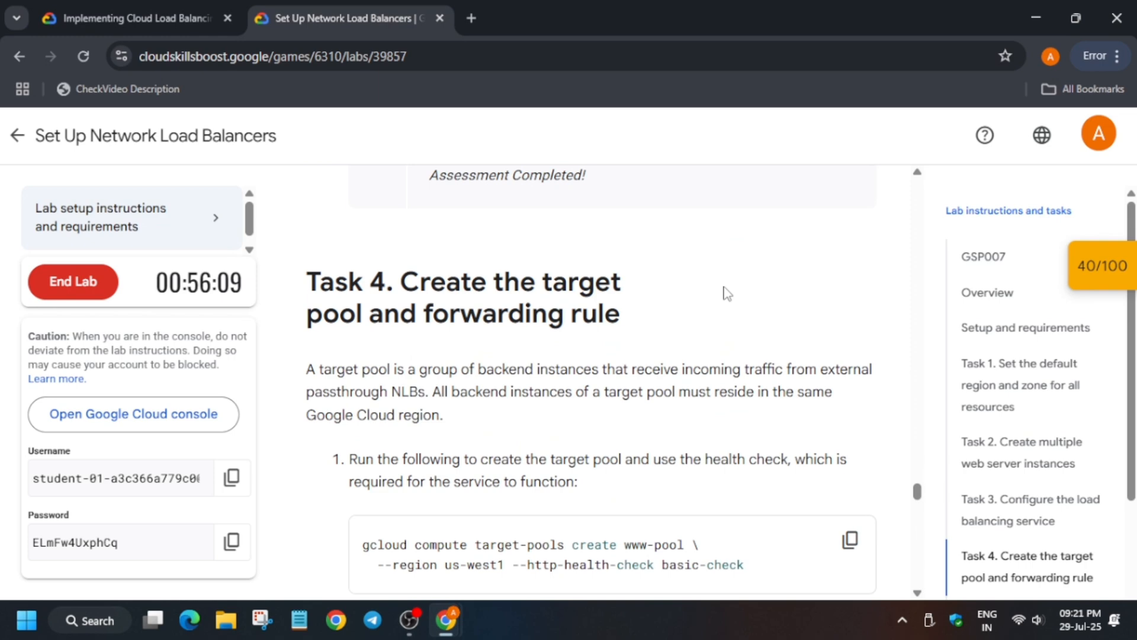
scroll("down", 3)
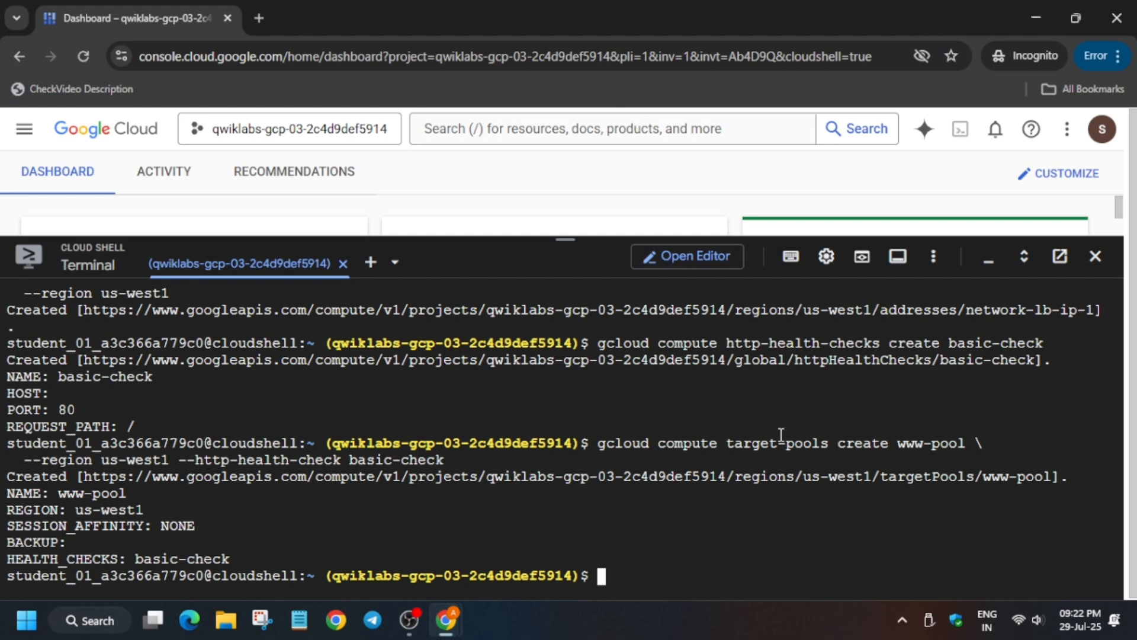
Add the instances to www-pool, create the forwarding rule, and verify the checkpoint
left_click(341, 19)
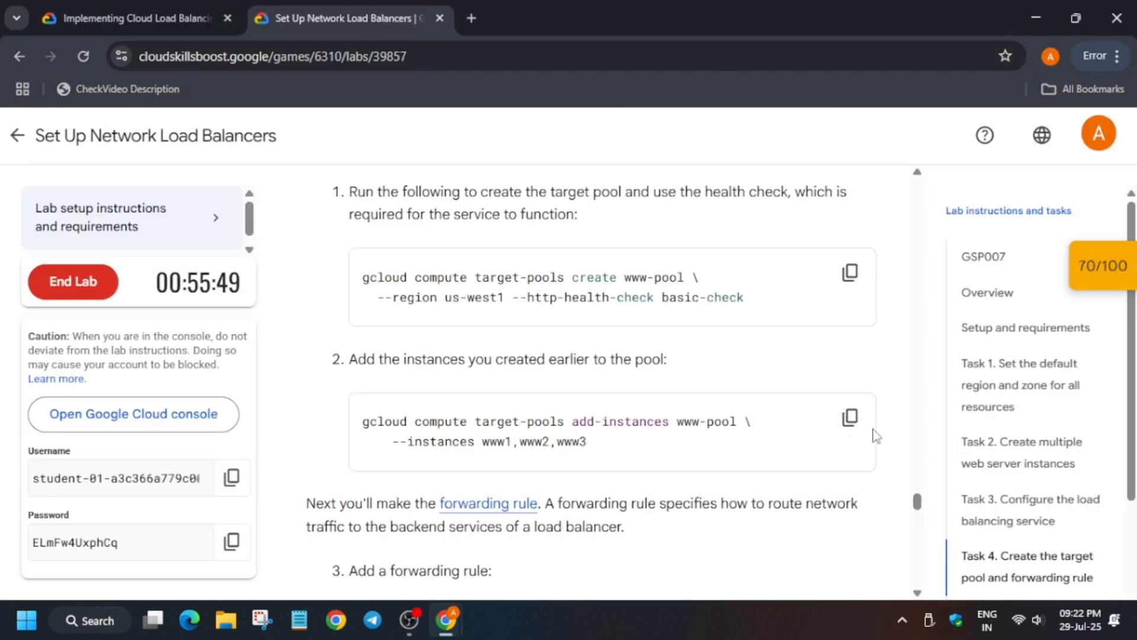
left_click(130, 17)
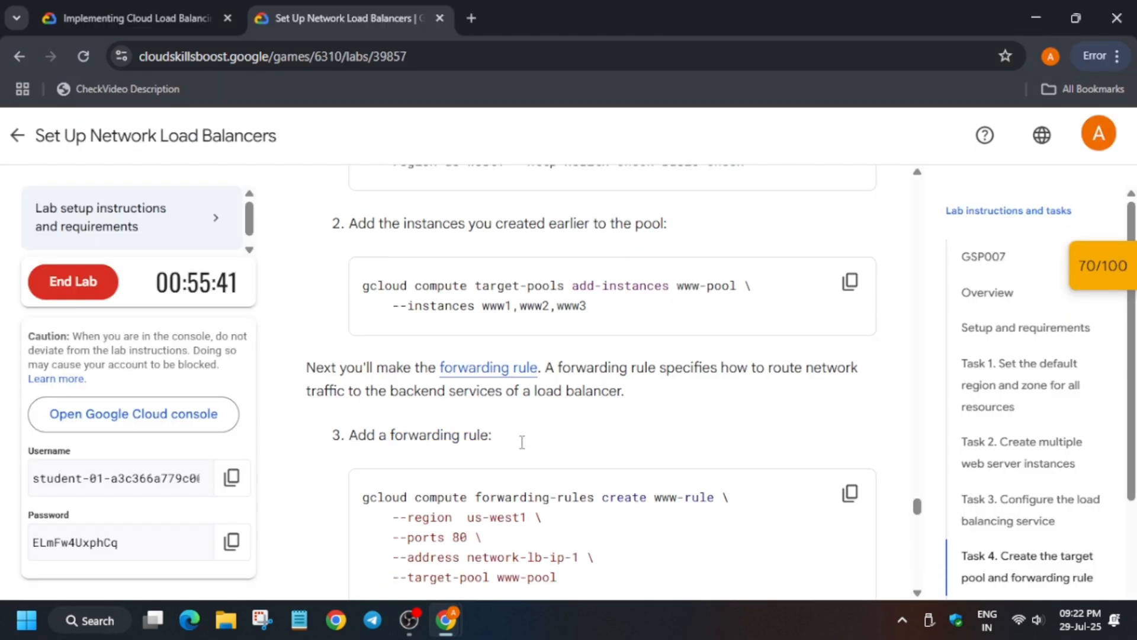
left_click(849, 363)
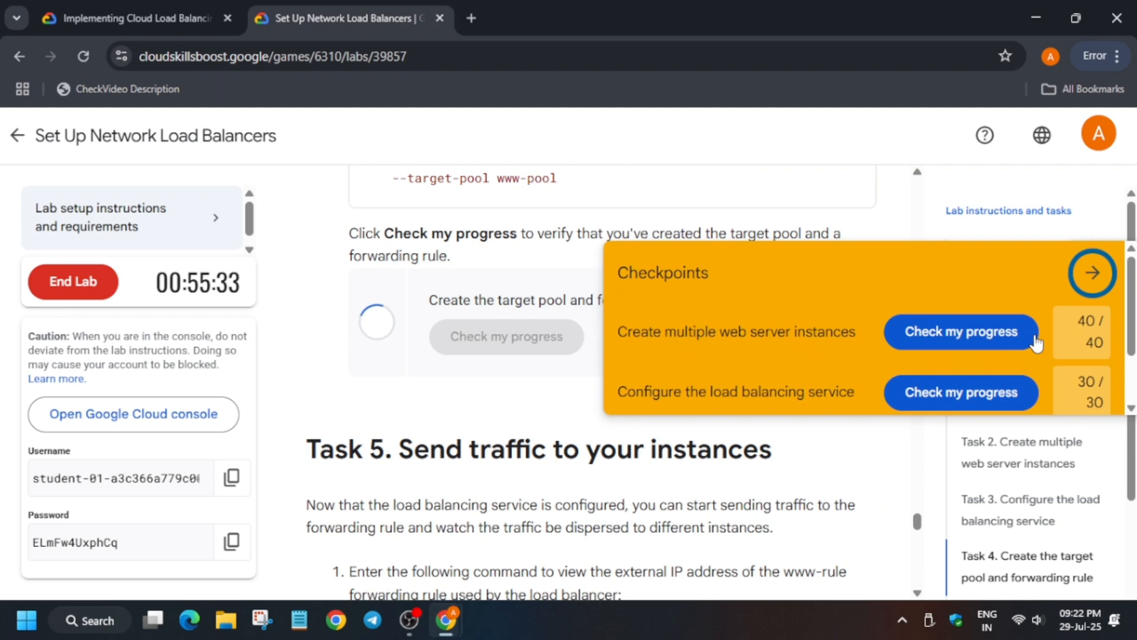
left_click(507, 336)
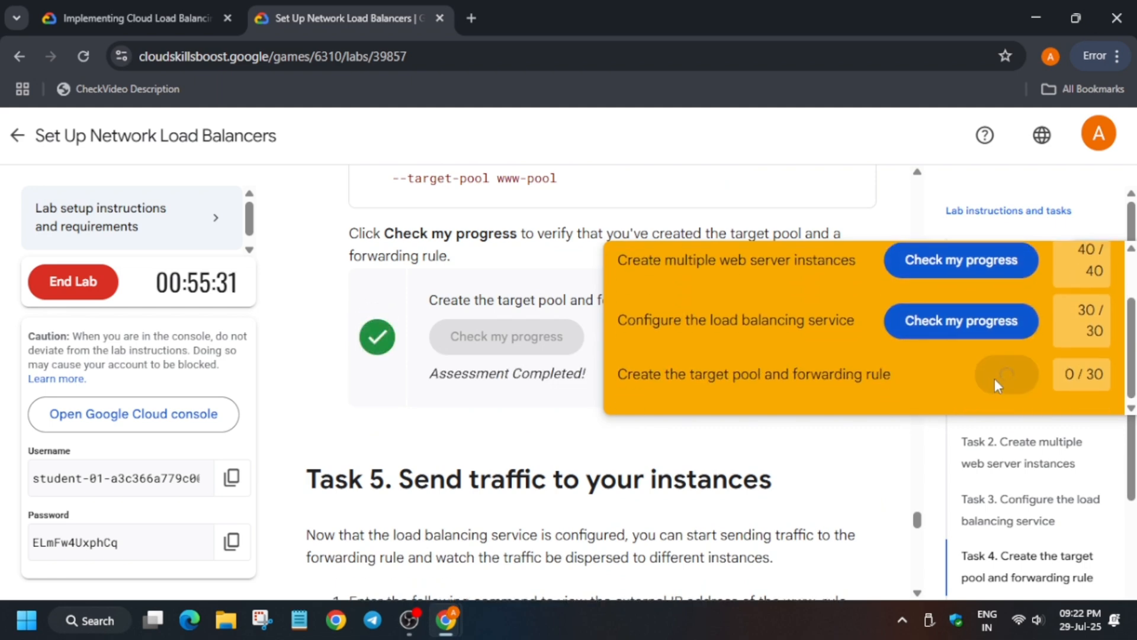